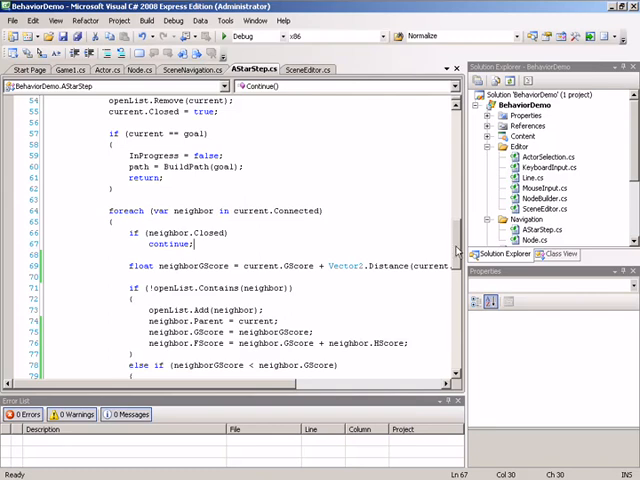
Step: Write the stub 'static float GetHScore(Vector2 vectorA, Vector2 vectorB)' with an empty body above Begin
scroll("up", 3)
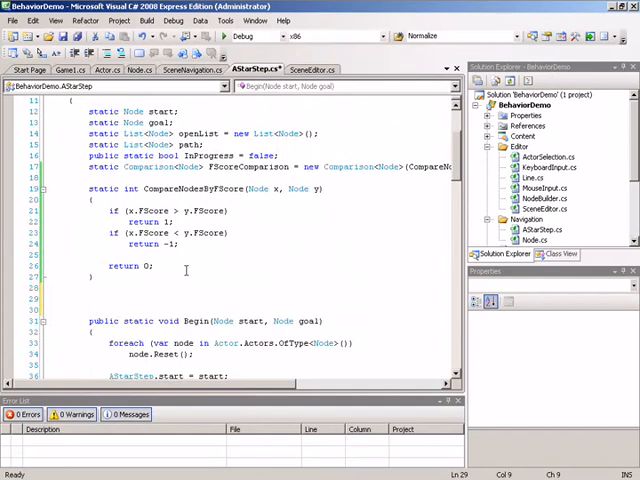
type("stat")
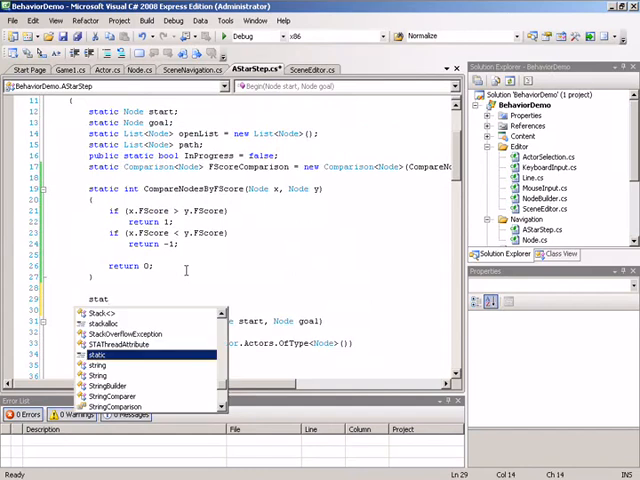
type("ic float")
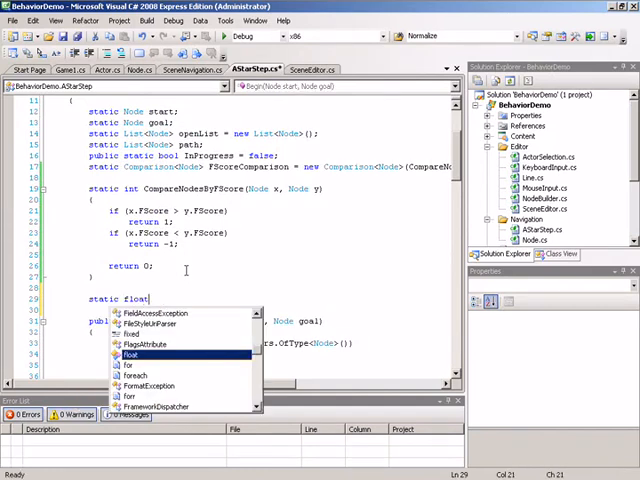
key("Escape")
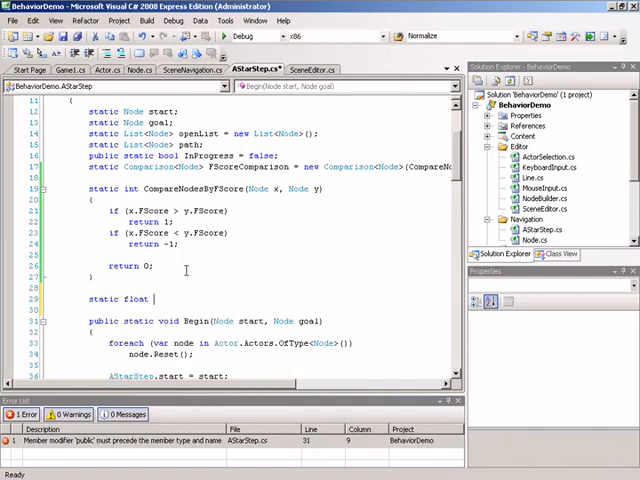
type("GetHScore(")
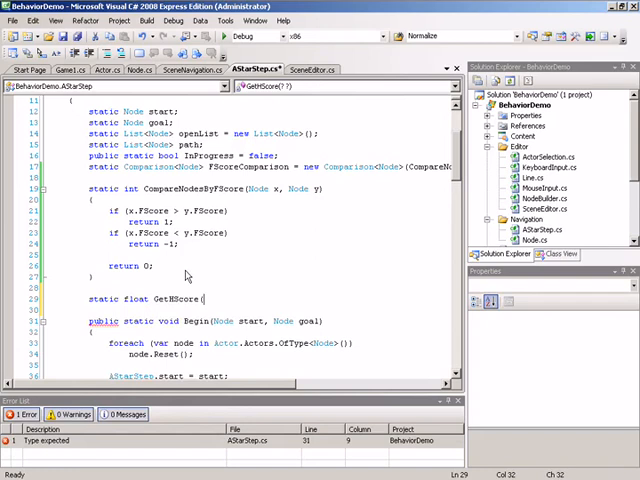
type("Vector2")
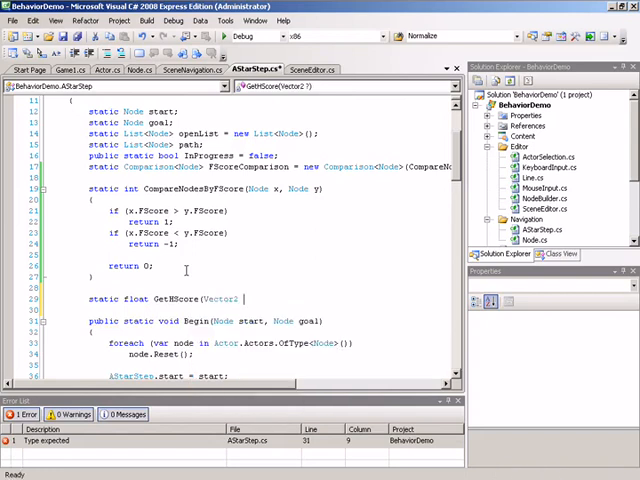
type("y")
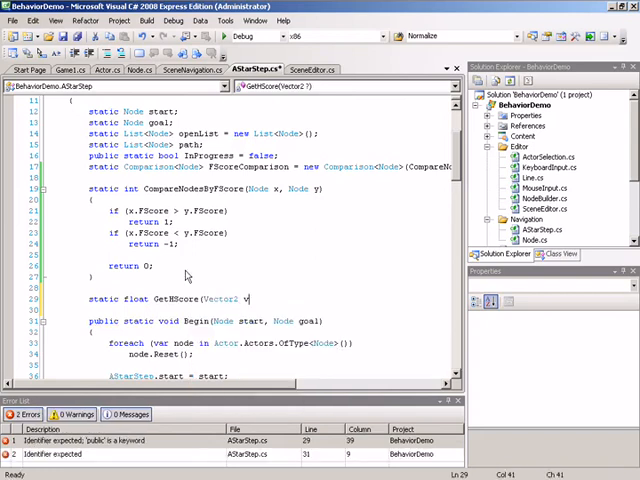
type("ectorA, Vector2 vectorB")
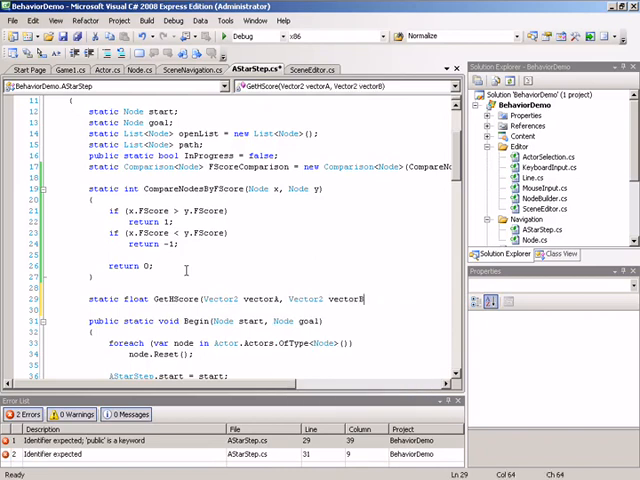
key("enter")
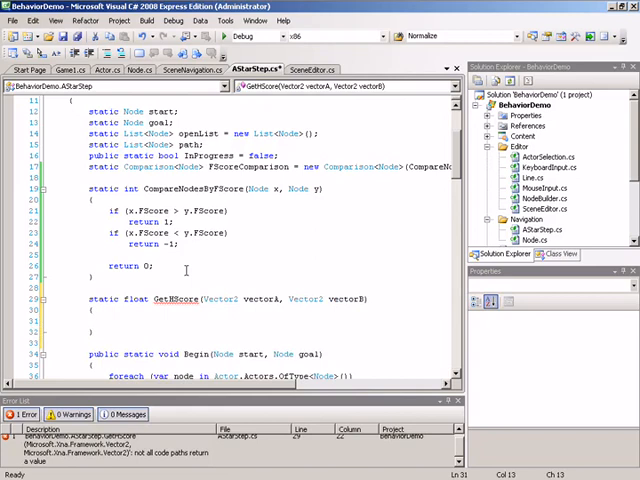
left_click(110, 320)
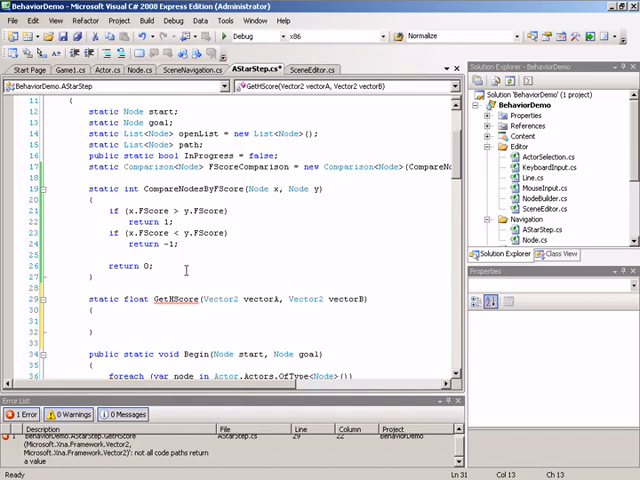
left_click(110, 320)
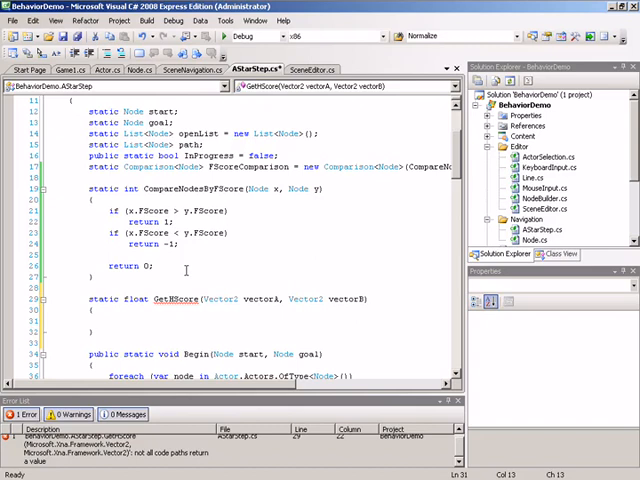
left_click(110, 321)
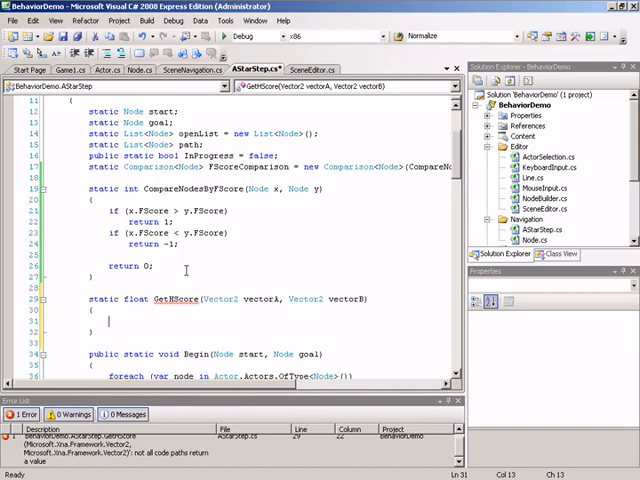
Step: Fill GetHScore's body with 'return Vector2.Distance(vectorA, vectorB);'
type("return")
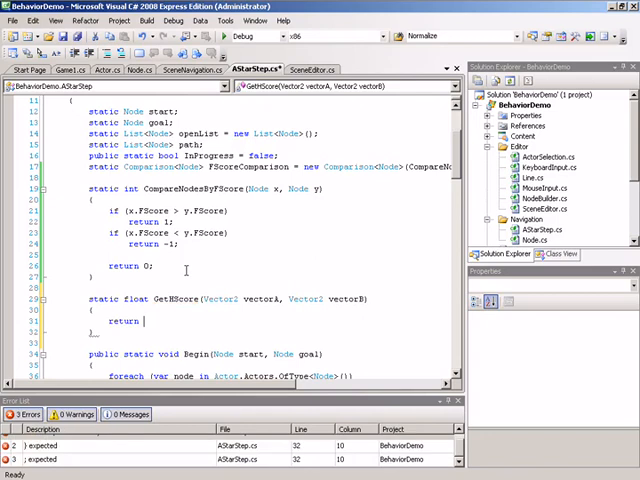
type("Vector2")
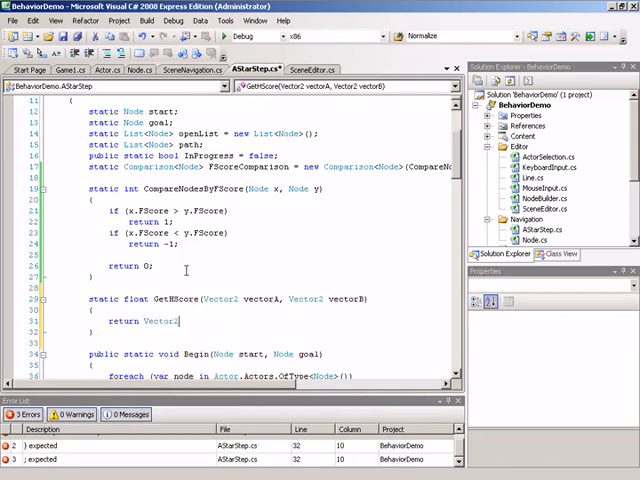
type(".Distance")
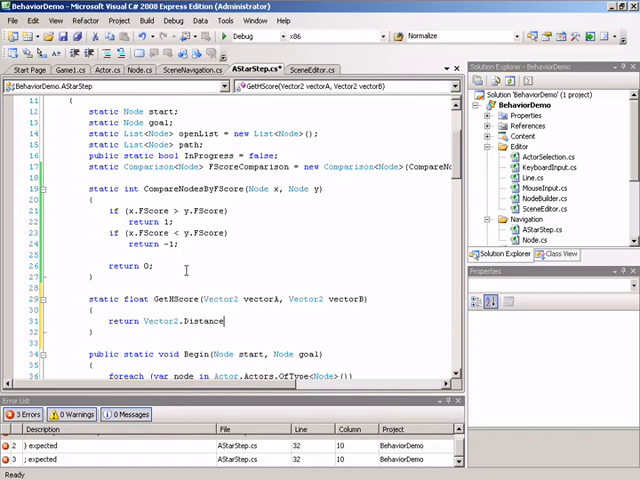
type("(Ve")
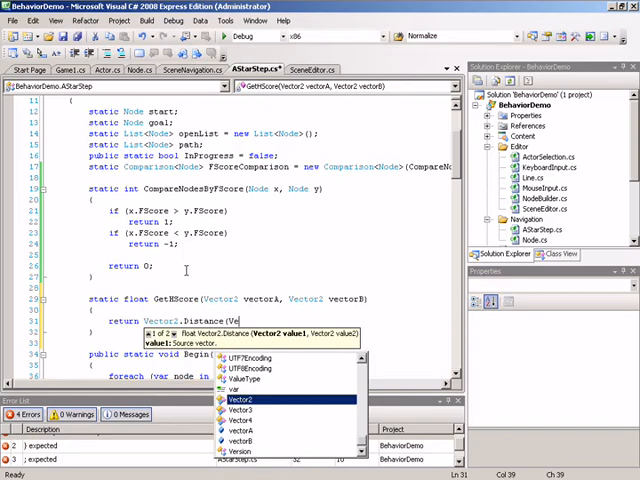
type("b")
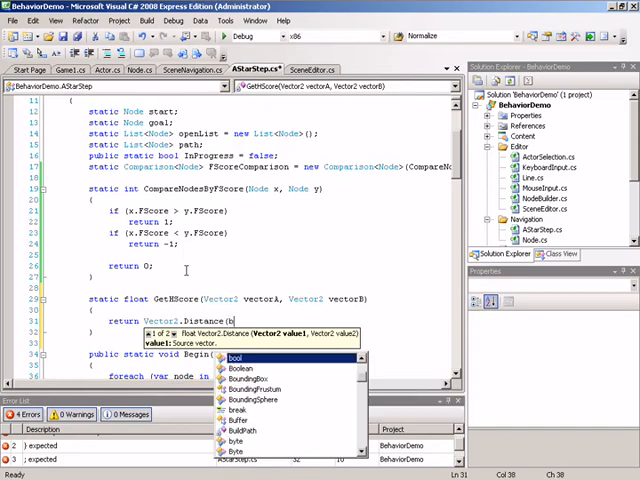
type("vectorA, vectorB);")
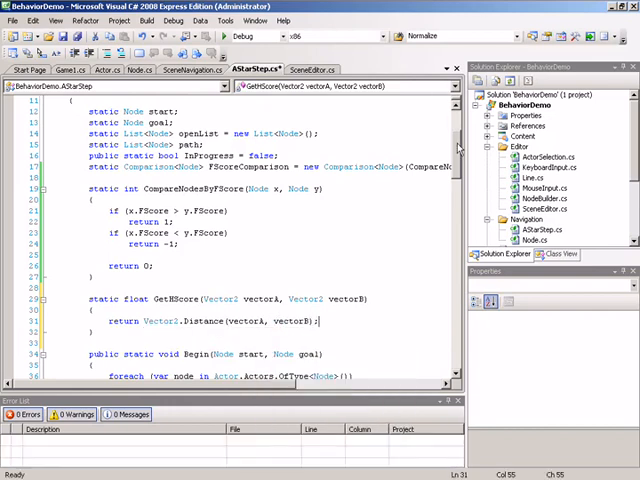
Step: Scroll down to Continue's foreach neighbor loop with the GScore and FScore assignments
scroll("down", 3)
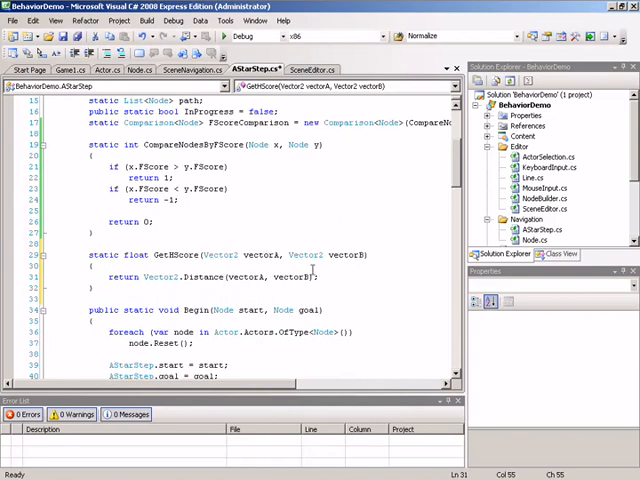
scroll("down", 3)
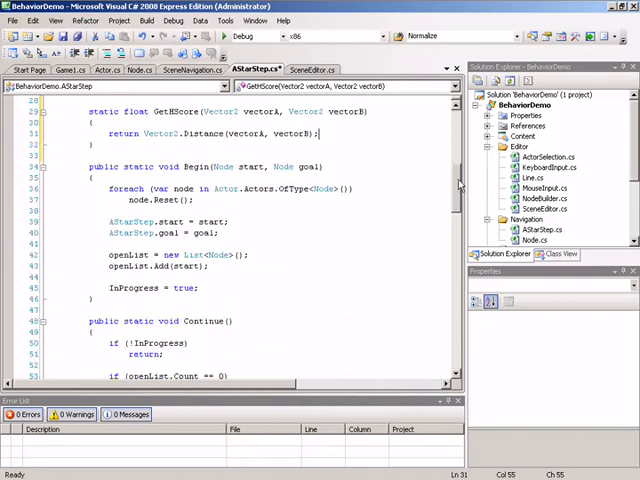
scroll("down", 3)
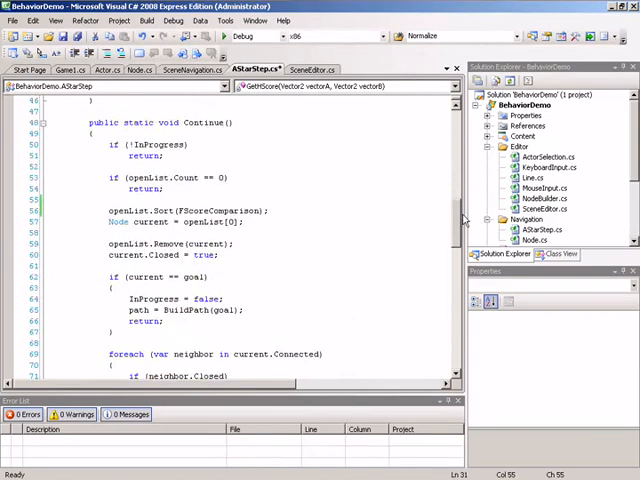
scroll("down", 3)
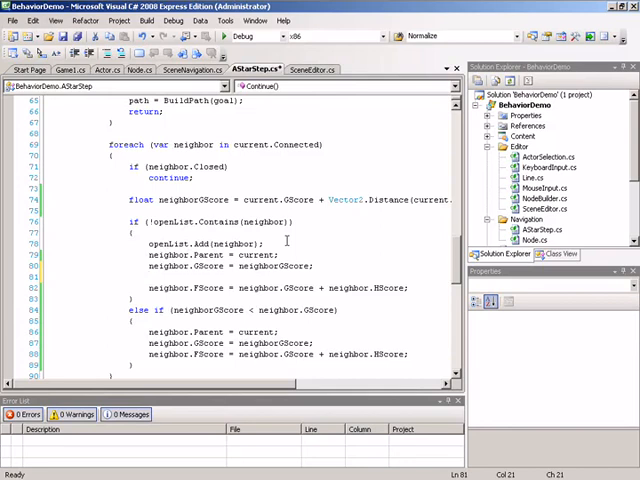
Step: Add 'neighbor.HScore = GetHScore(neighbor.Position, goal.Position);' before the FScore line
type("neighbor.HScore =")
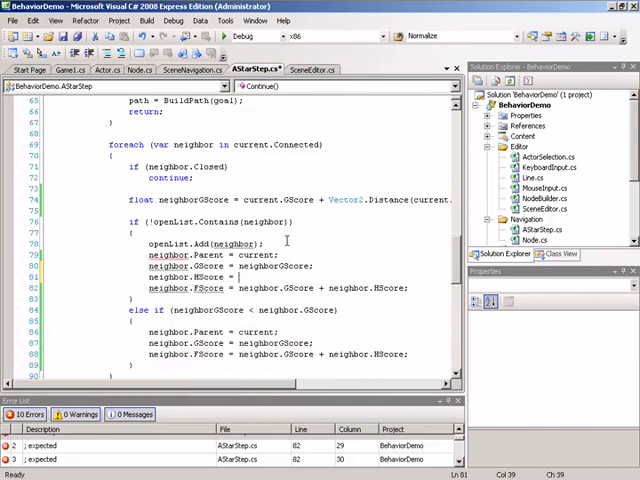
type("GetHScore(ne")
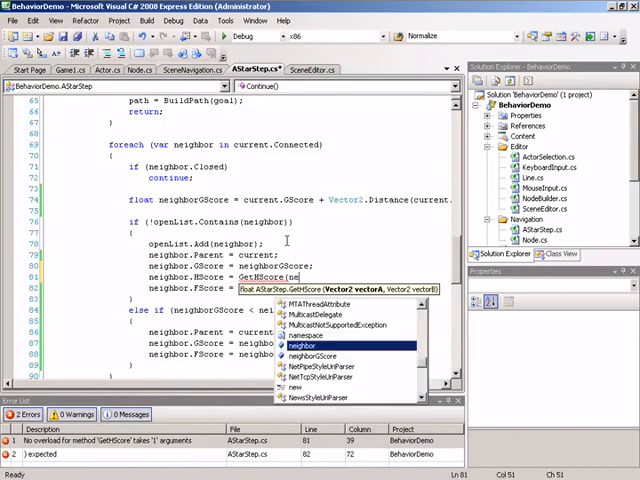
type(".Position, goal.Position);")
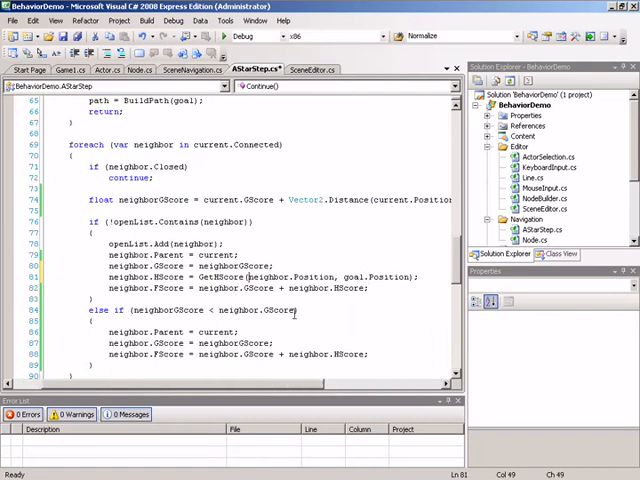
double_click(290, 277)
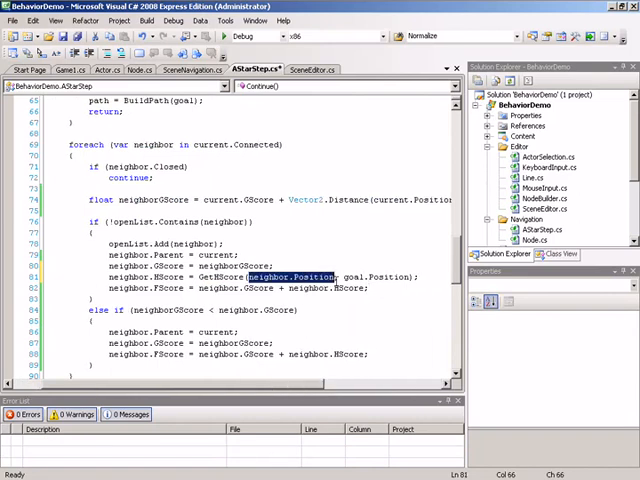
double_click(370, 277)
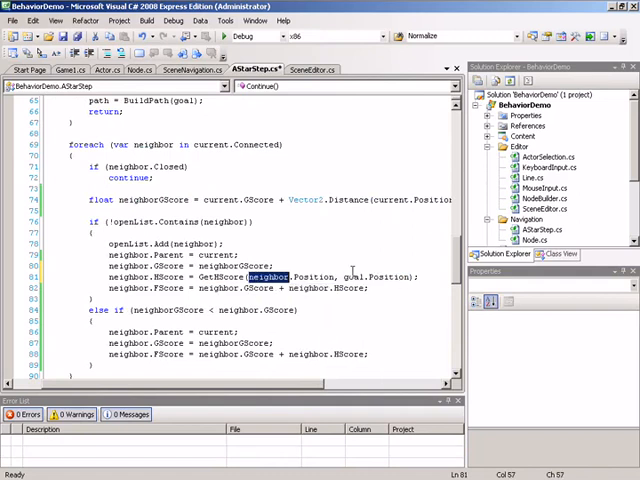
left_click(373, 276)
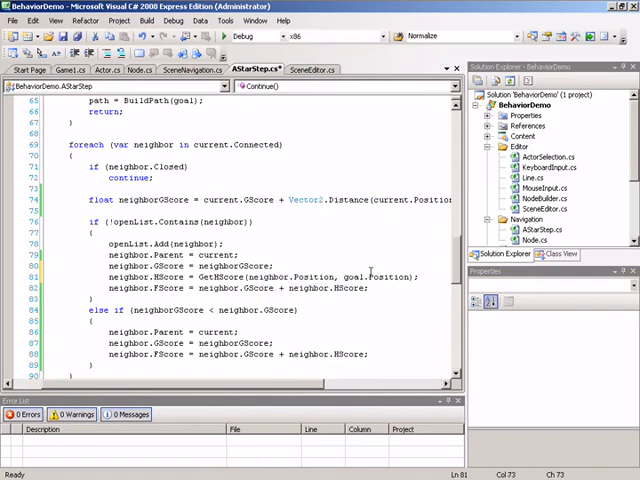
Step: Start the BehaviorDemo game to test the heuristic
scroll("down", 3)
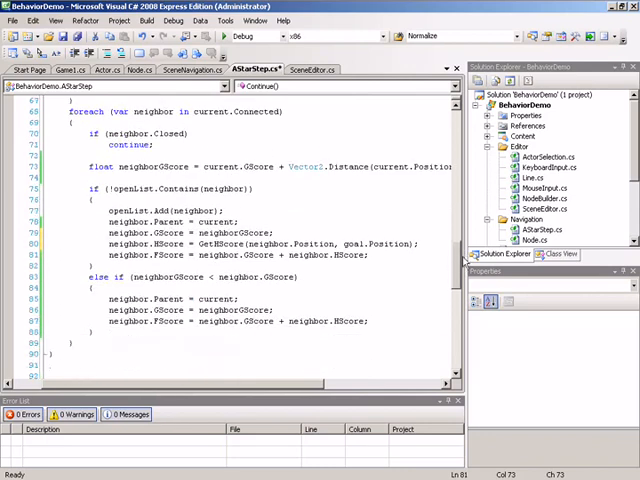
scroll("down", 3)
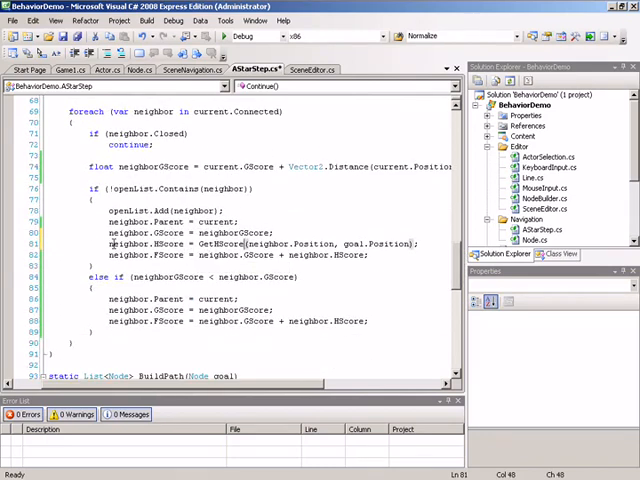
left_click(112, 243)
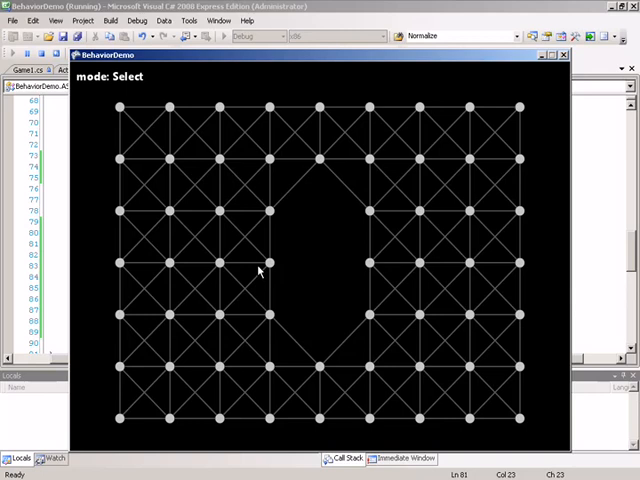
mouse_move(150, 337)
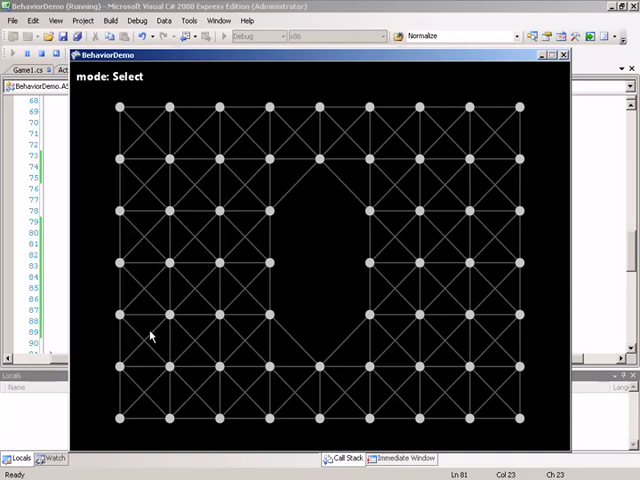
mouse_move(328, 222)
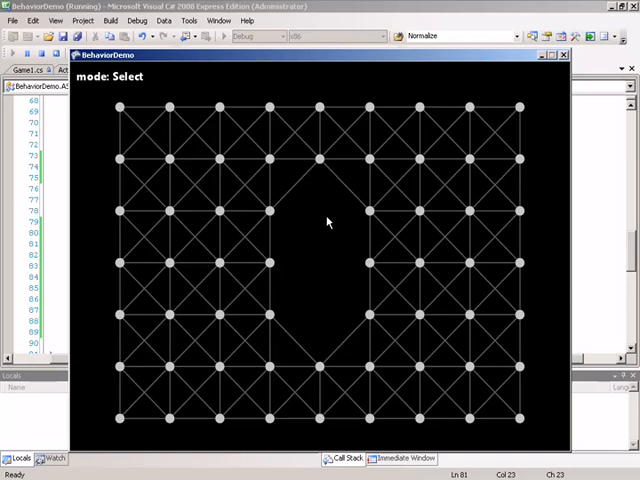
Step: Mark a start node left of the gap and a goal node right of it green
left_click(216, 262)
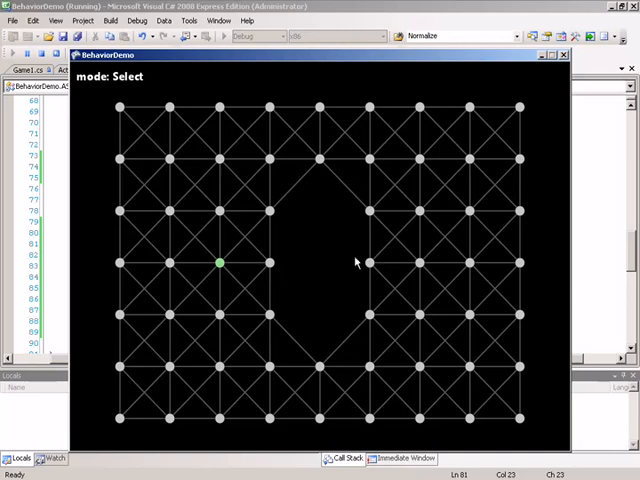
left_click(419, 263)
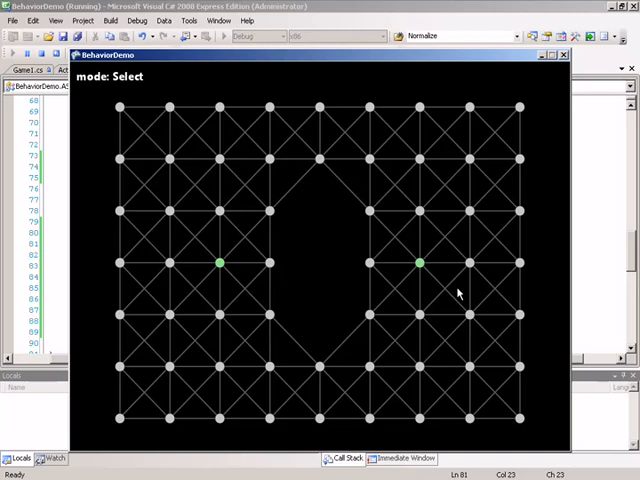
mouse_move(363, 312)
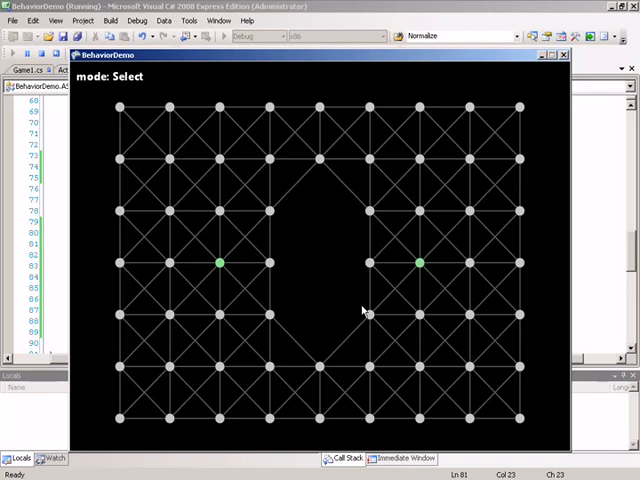
mouse_move(457, 315)
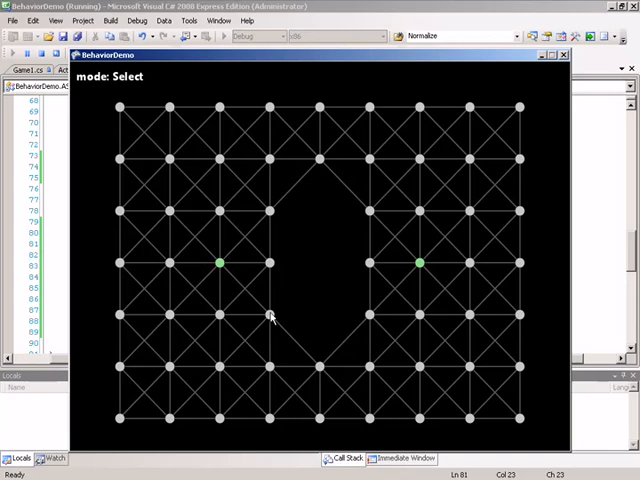
mouse_move(390, 240)
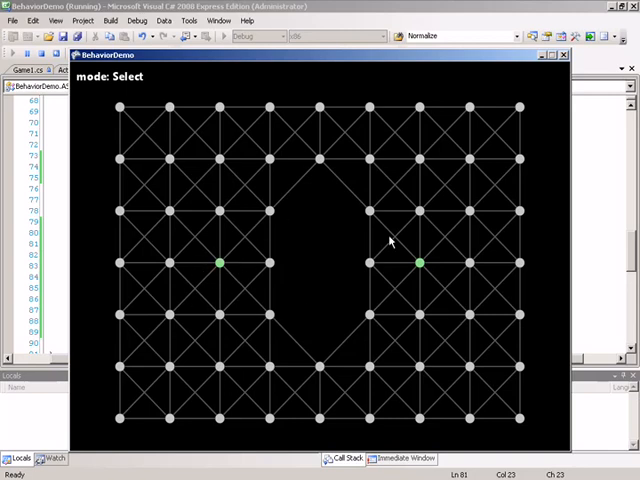
mouse_move(425, 283)
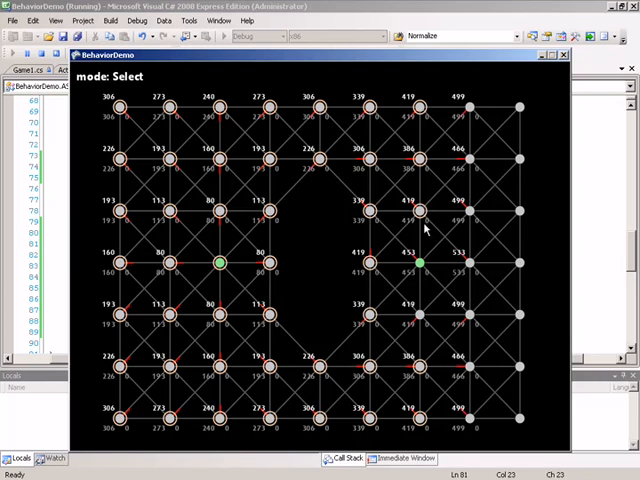
mouse_move(427, 278)
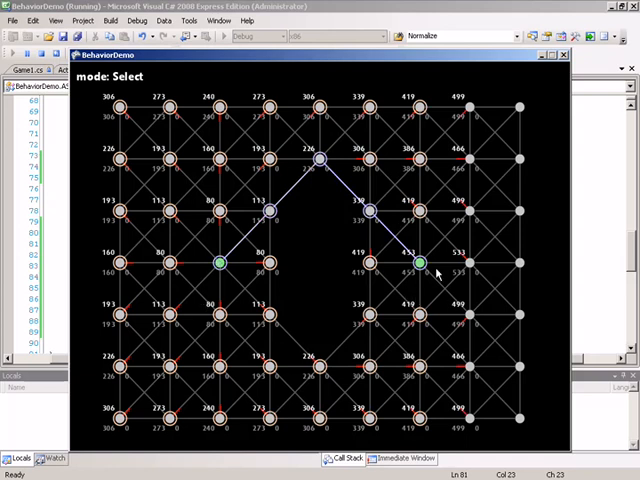
mouse_move(439, 348)
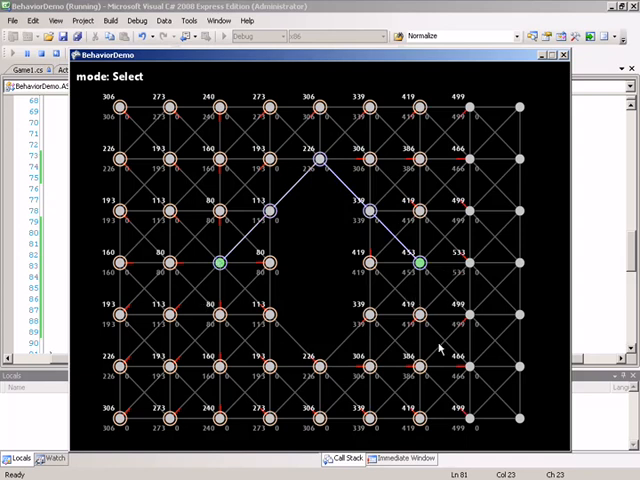
mouse_move(268, 393)
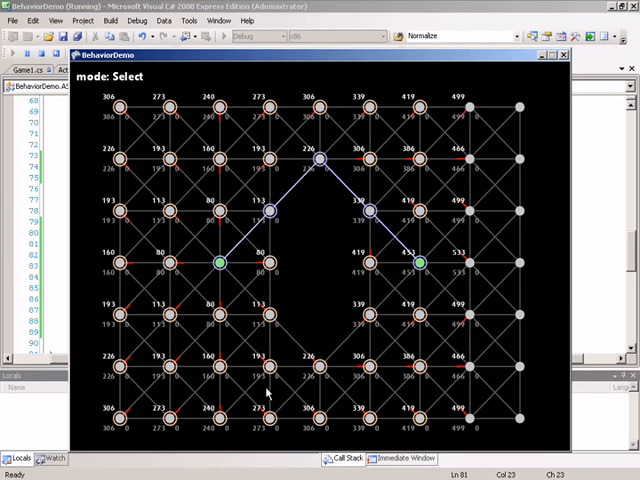
mouse_move(335, 148)
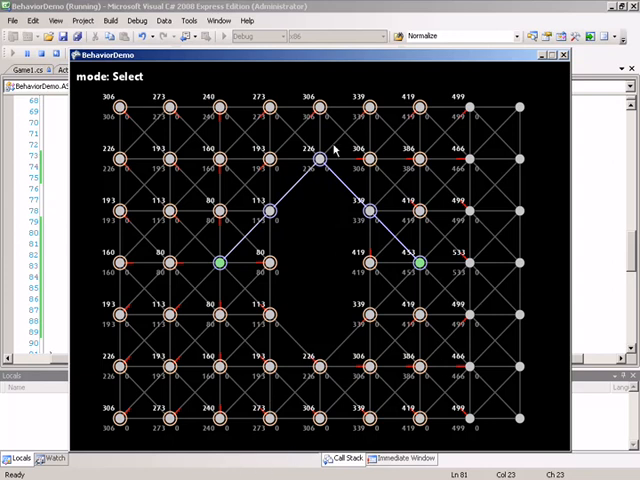
mouse_move(275, 370)
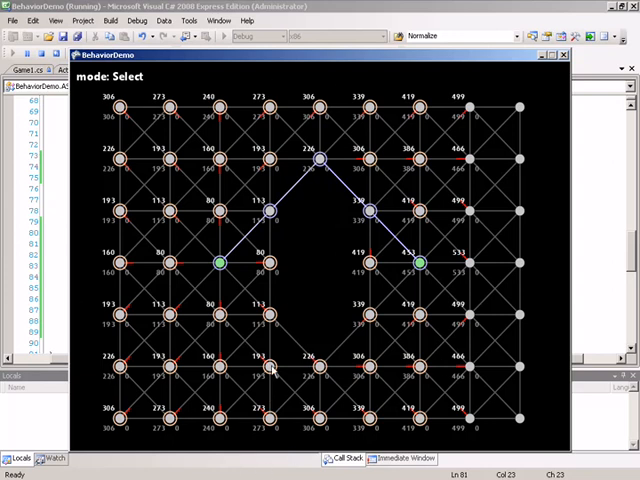
mouse_move(415, 383)
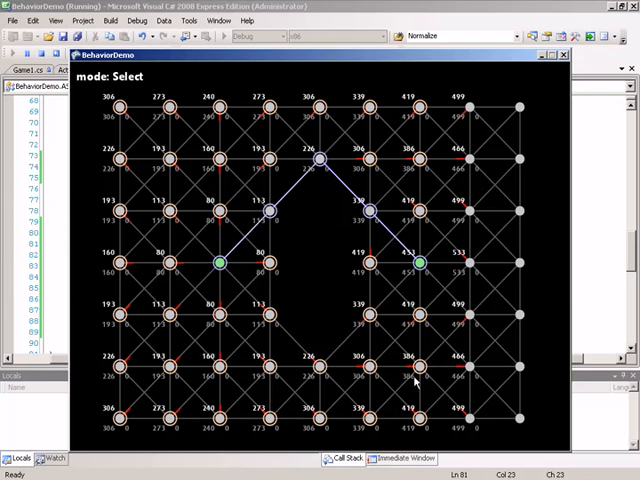
mouse_move(140, 349)
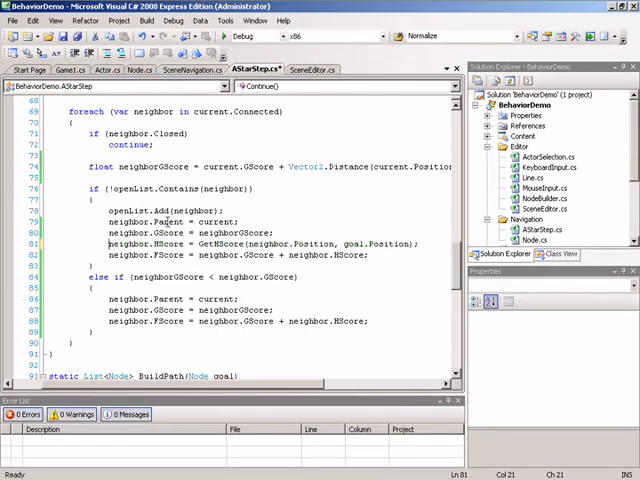
double_click(168, 243)
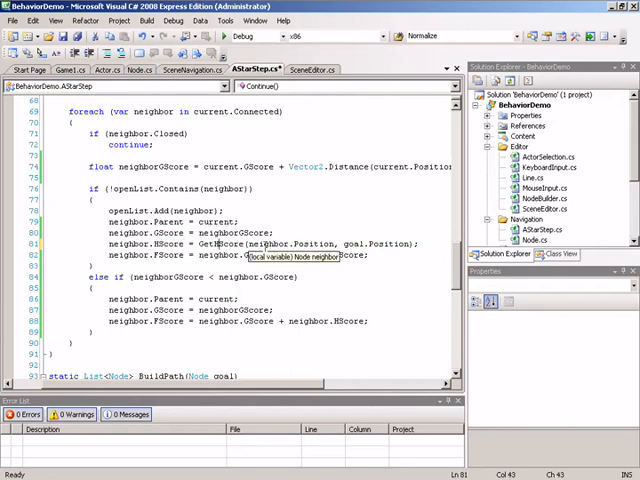
key("F5")
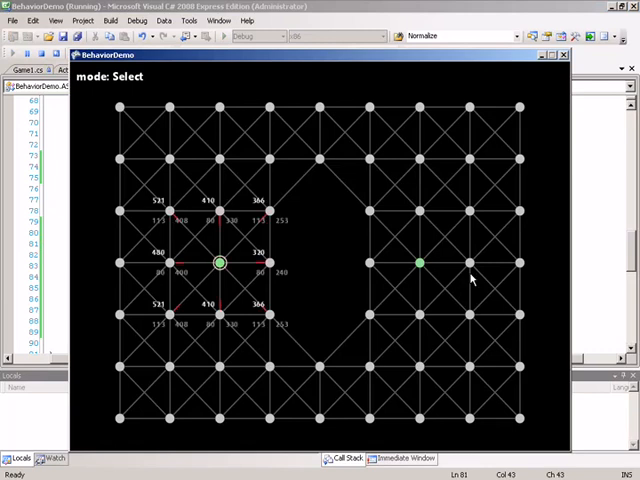
mouse_move(312, 281)
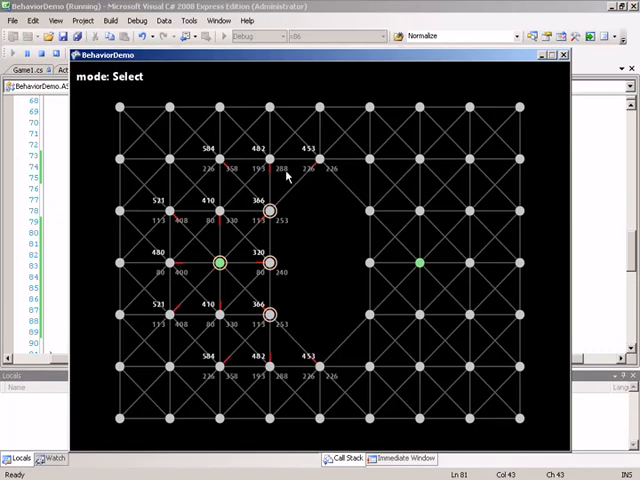
mouse_move(281, 182)
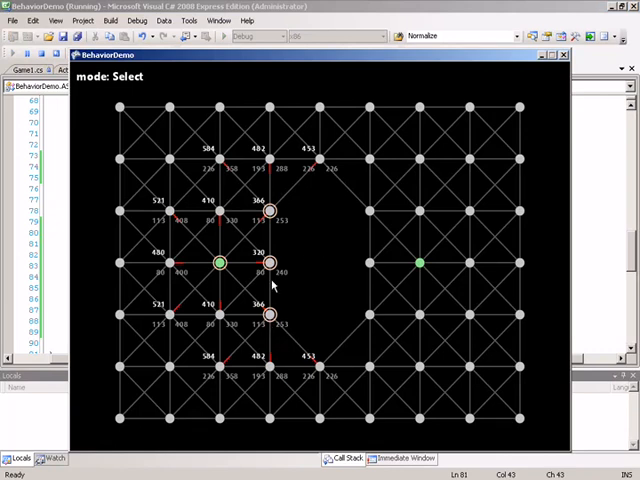
mouse_move(272, 285)
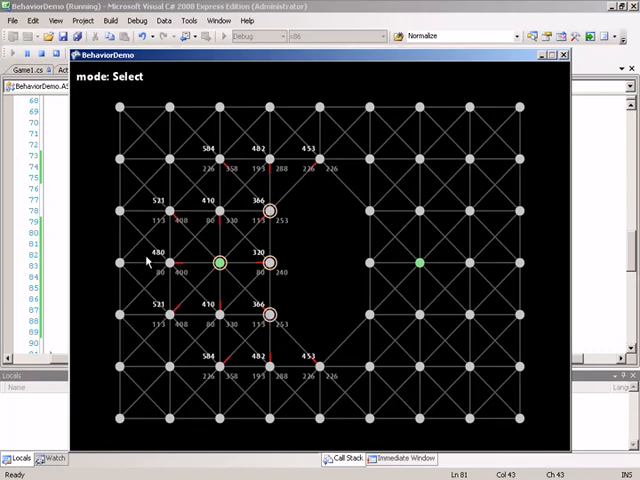
mouse_move(240, 270)
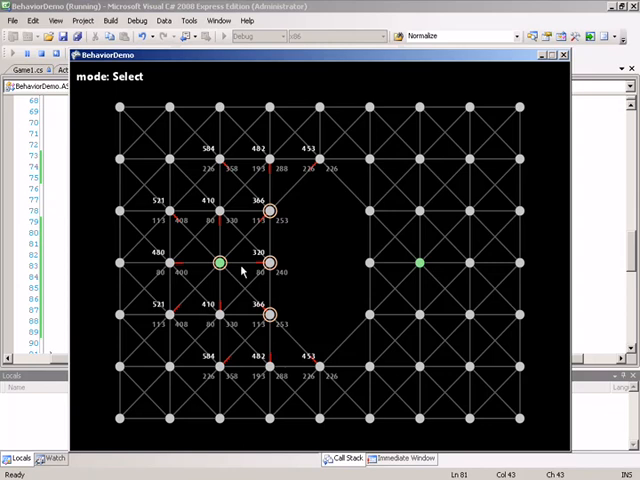
mouse_move(221, 263)
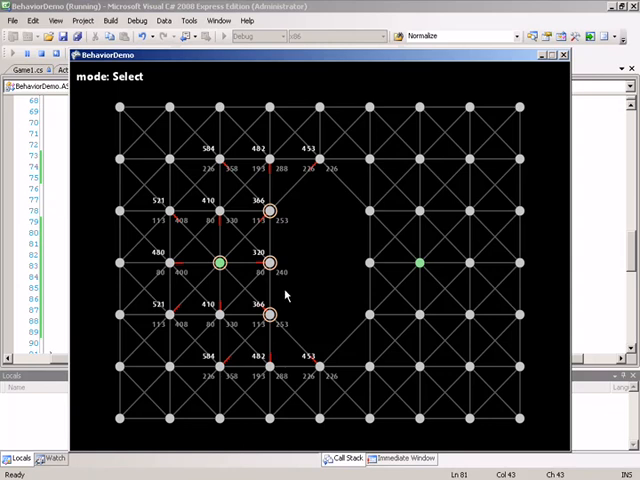
mouse_move(301, 268)
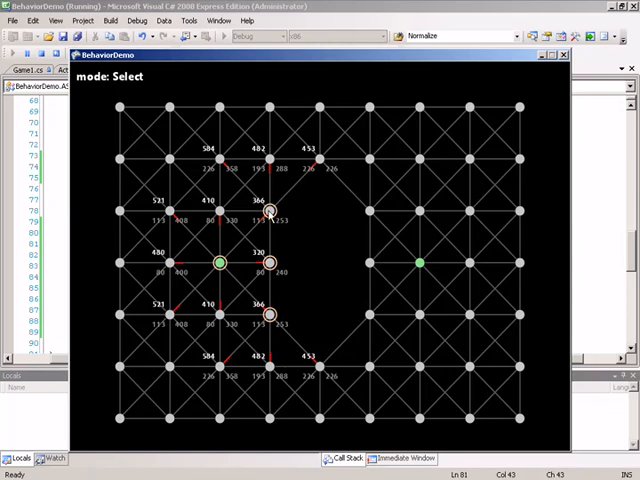
mouse_move(258, 315)
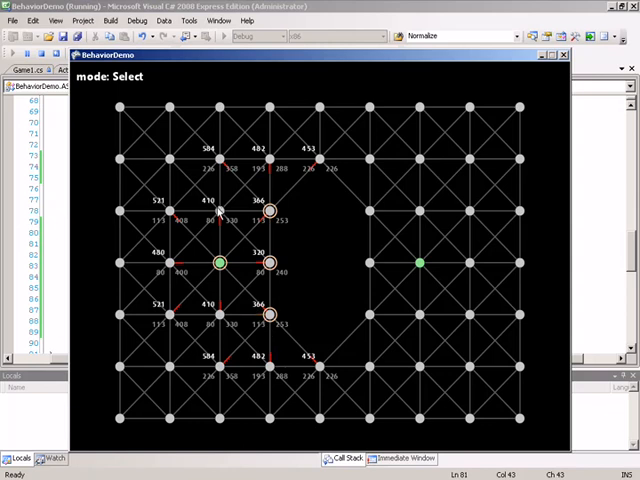
mouse_move(215, 205)
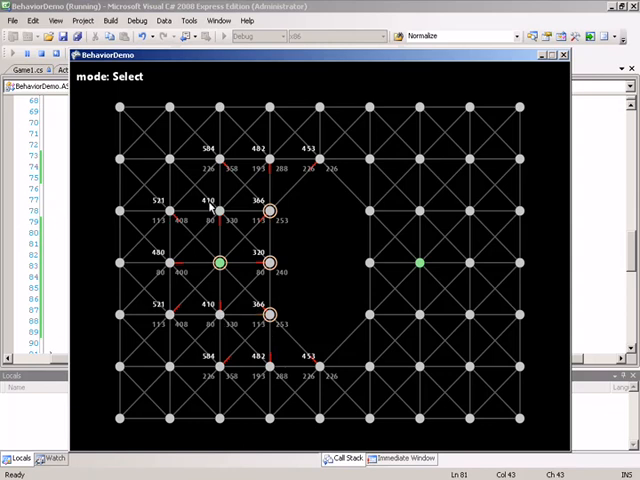
mouse_move(405, 243)
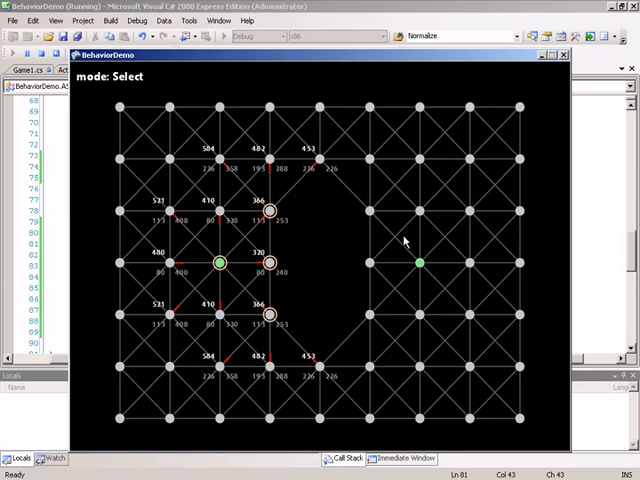
mouse_move(220, 220)
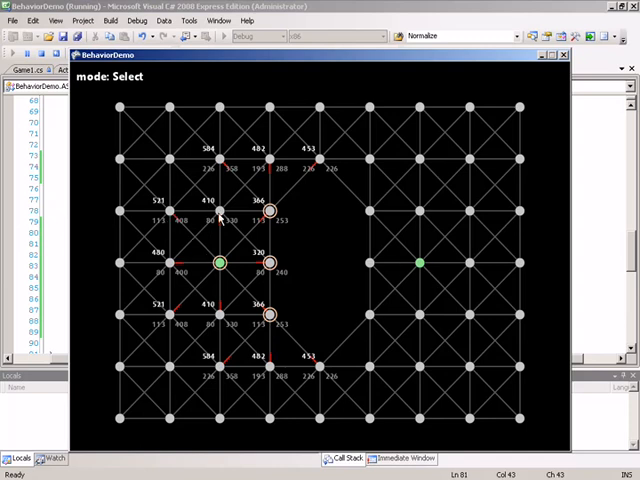
mouse_move(211, 230)
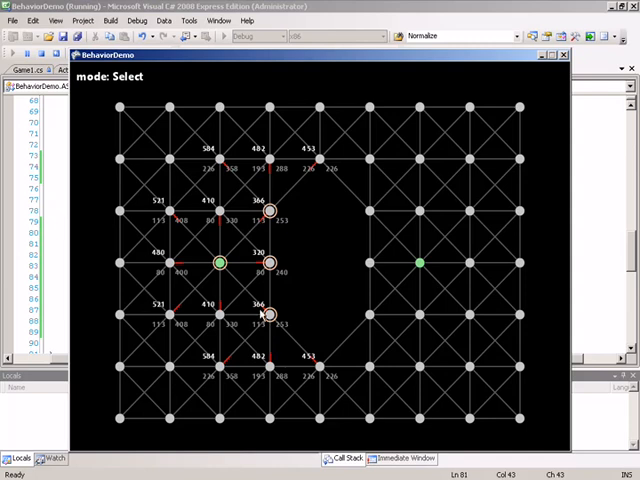
Step: Advance the A* search one step, ringing the node scored 410 above the start
left_click(218, 213)
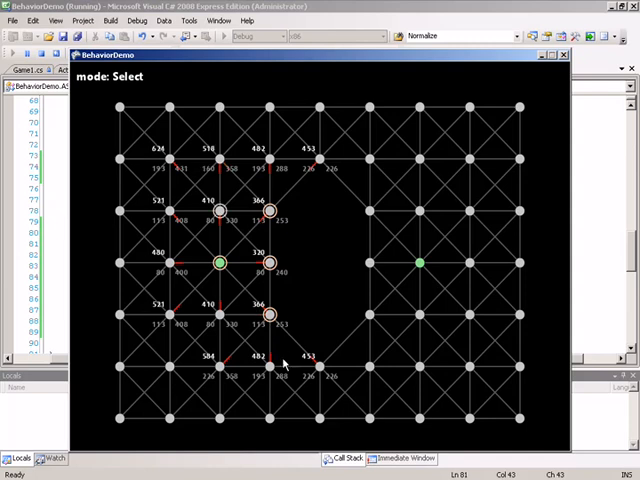
mouse_move(328, 153)
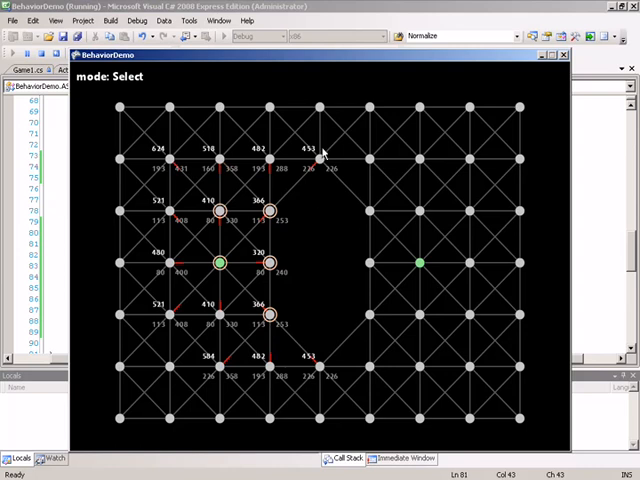
mouse_move(264, 311)
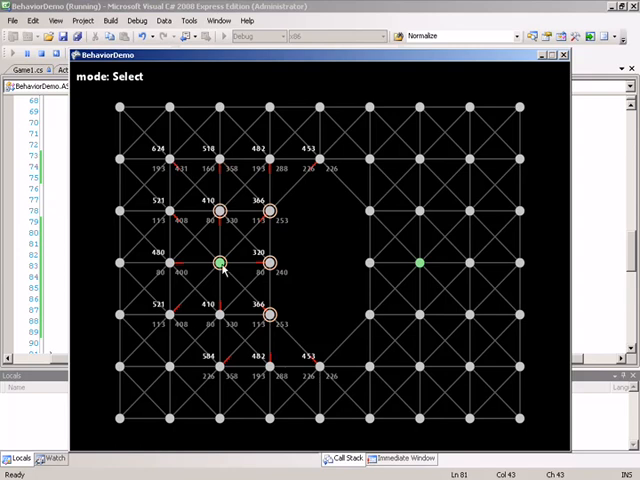
mouse_move(210, 343)
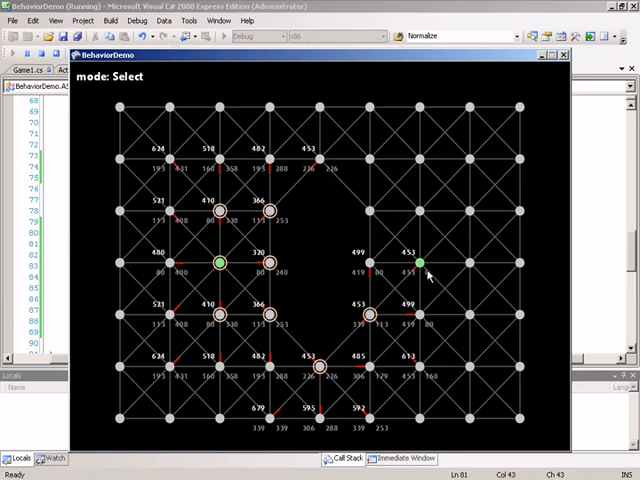
mouse_move(425, 272)
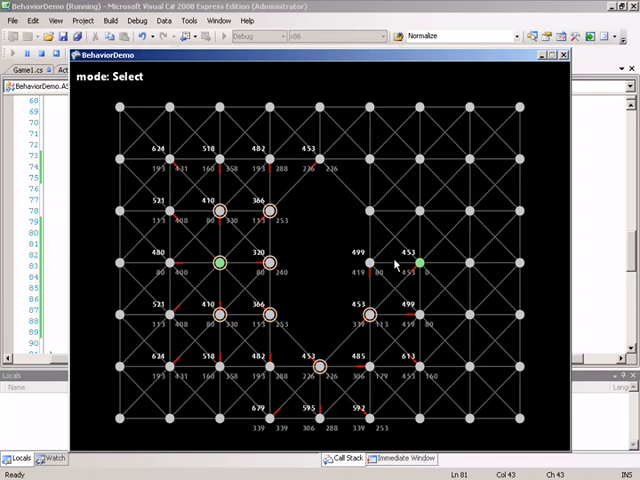
Step: Draw the final path dipping under the gap, then return to AStarStep.cs in the editor
left_click(420, 262)
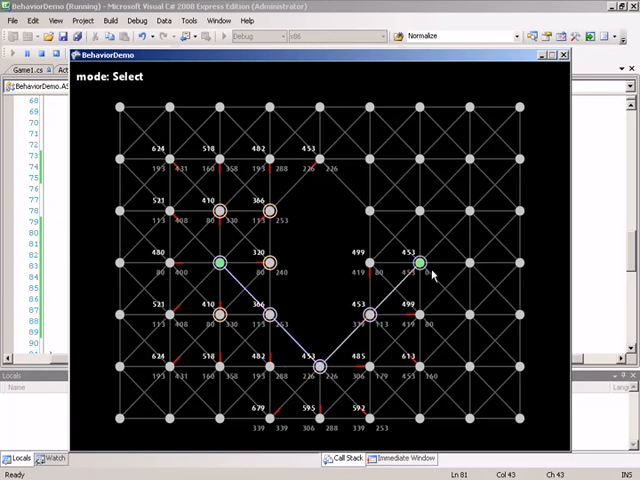
mouse_move(311, 162)
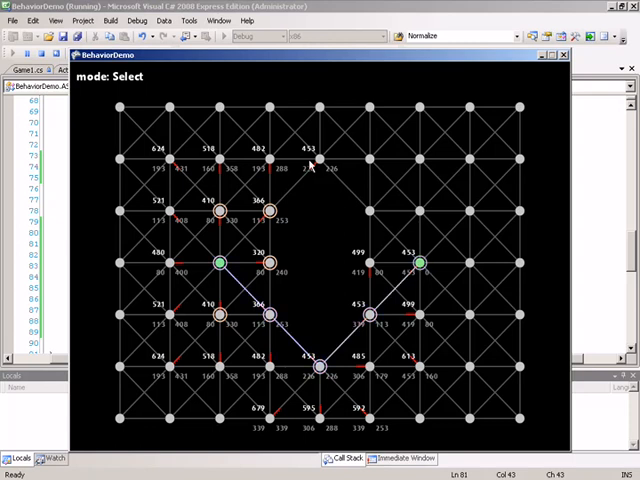
mouse_move(337, 235)
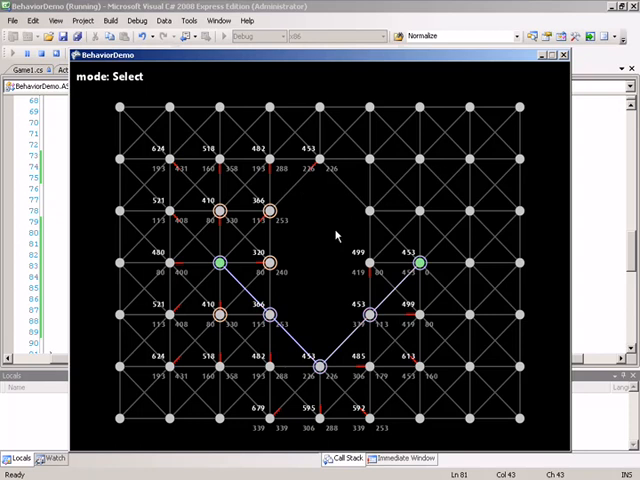
mouse_move(338, 254)
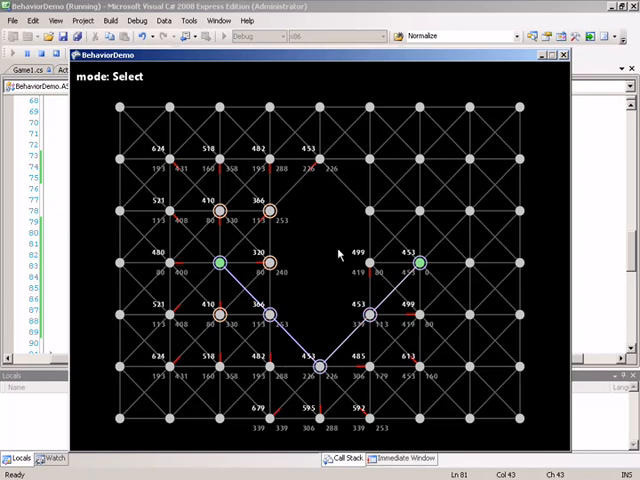
mouse_move(334, 165)
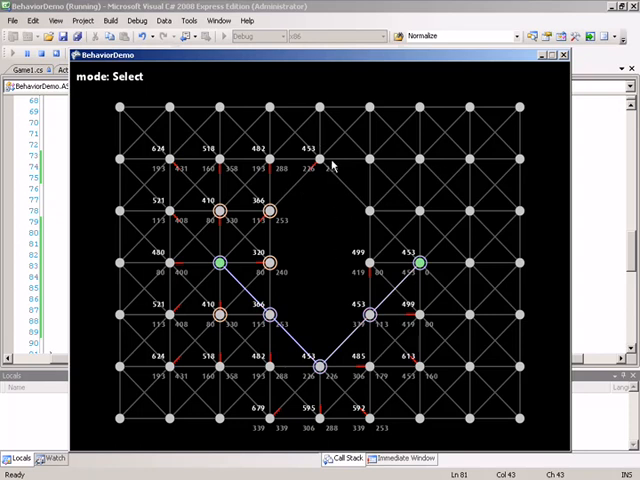
mouse_move(429, 252)
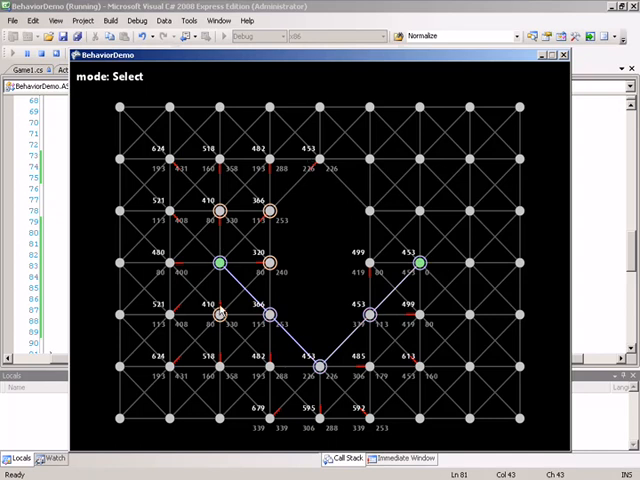
mouse_move(420, 280)
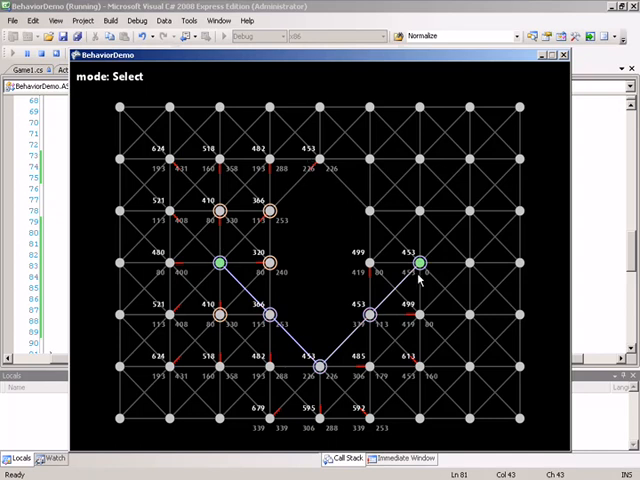
mouse_move(190, 128)
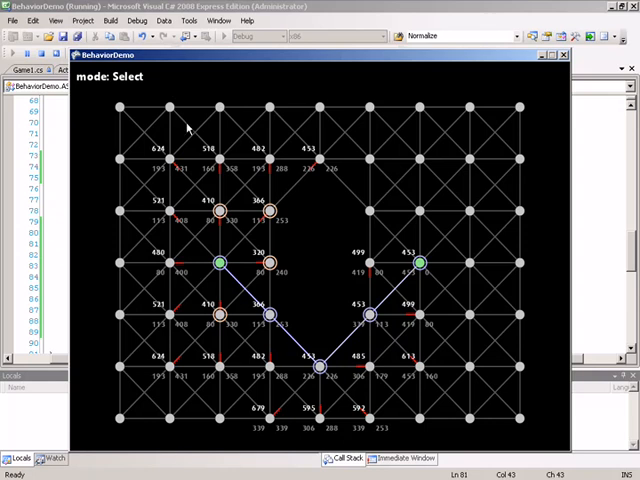
mouse_move(228, 197)
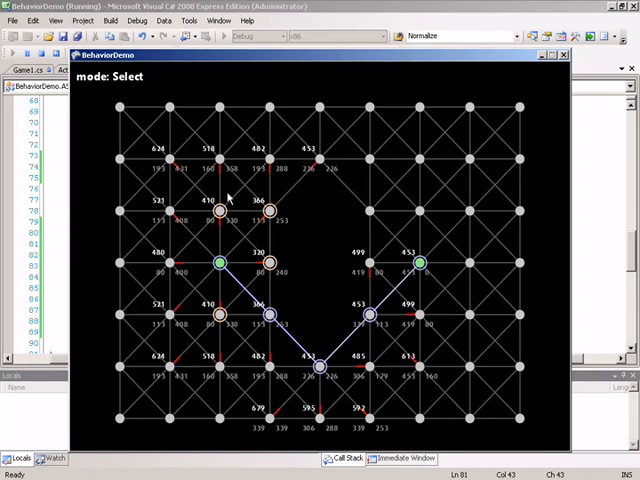
mouse_move(293, 197)
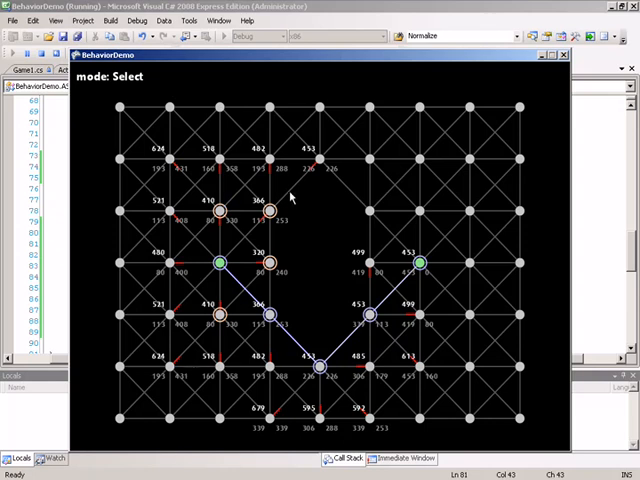
mouse_move(200, 223)
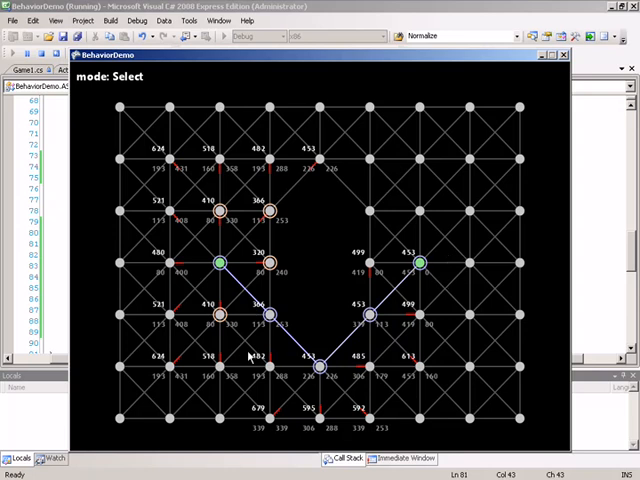
mouse_move(167, 342)
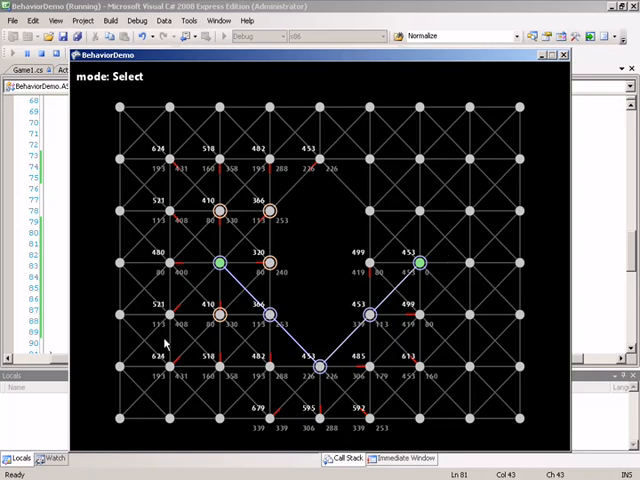
mouse_move(312, 110)
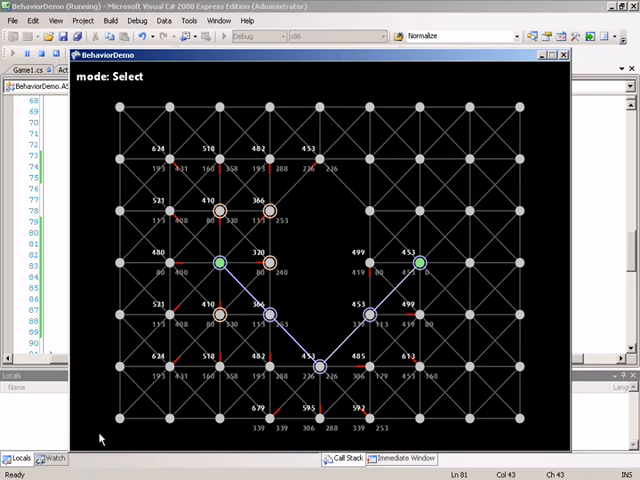
mouse_move(277, 424)
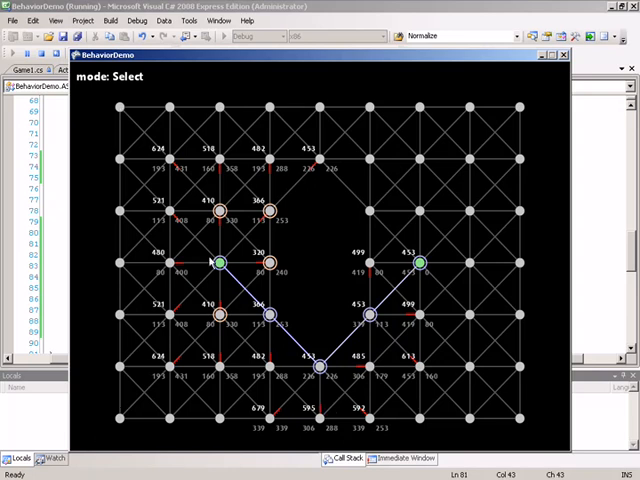
mouse_move(448, 260)
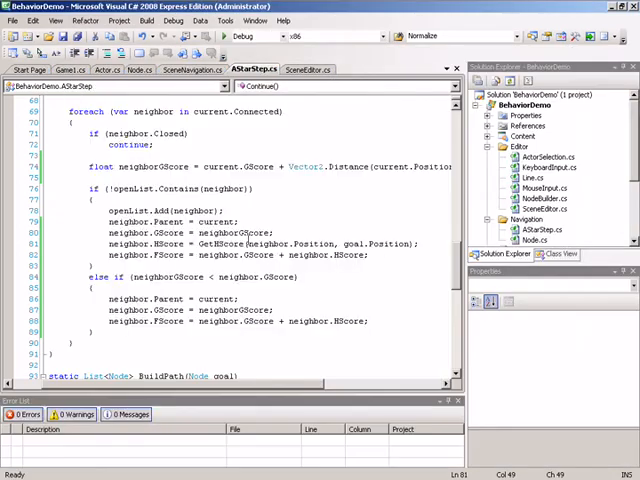
scroll("up", 3)
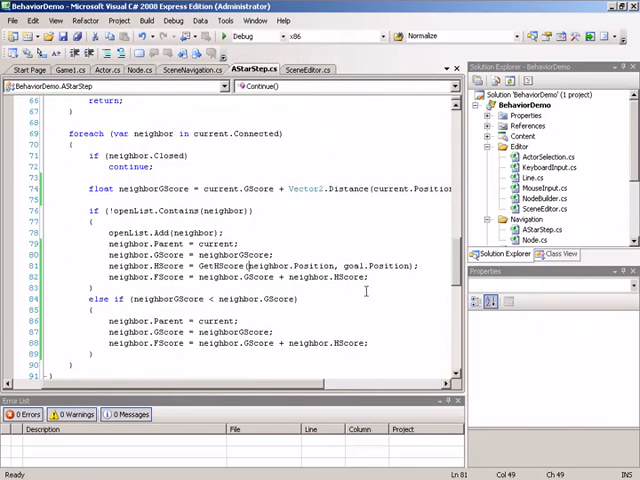